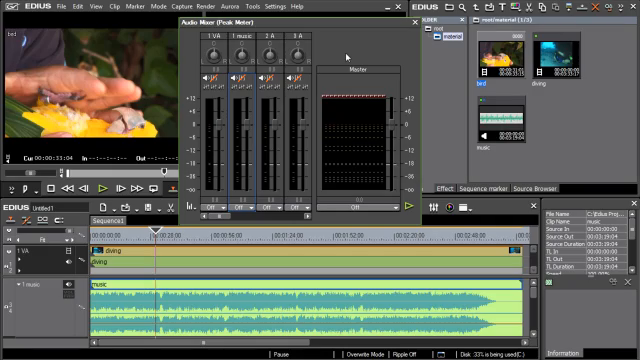
mouse_move(250, 204)
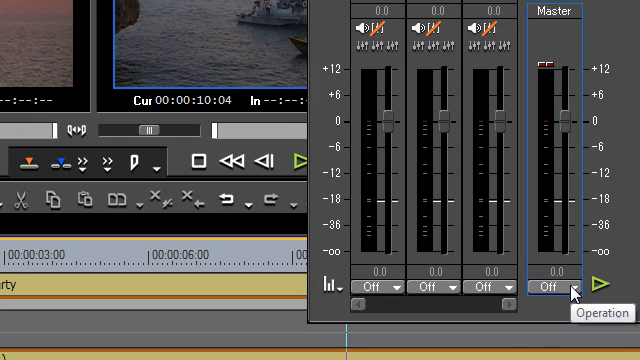
mouse_move(610, 350)
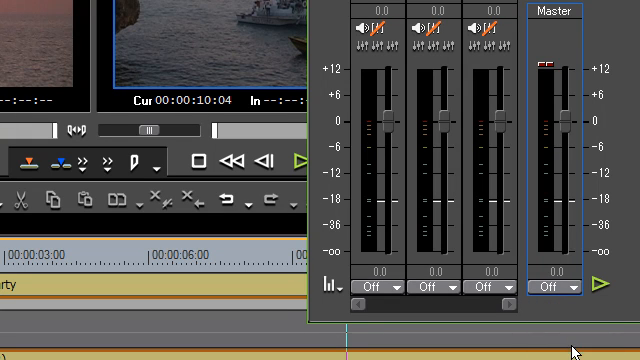
- Play the sequence and set the Master channel's Operation from Off to Master in the Audio Mixer
left_click(600, 284)
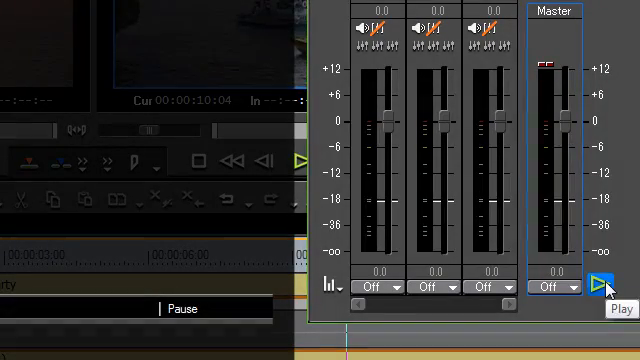
left_click(604, 284)
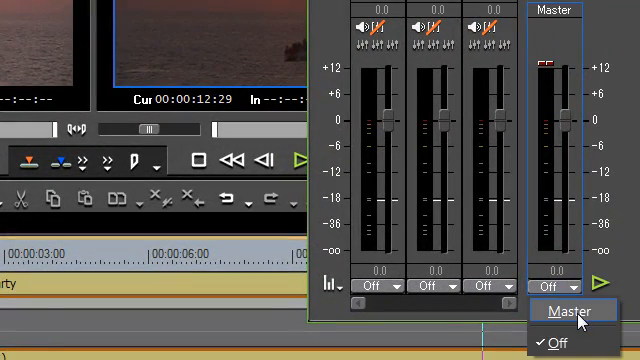
left_click(570, 312)
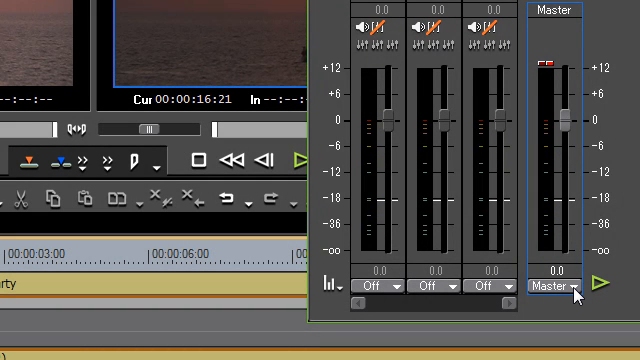
left_click(560, 288)
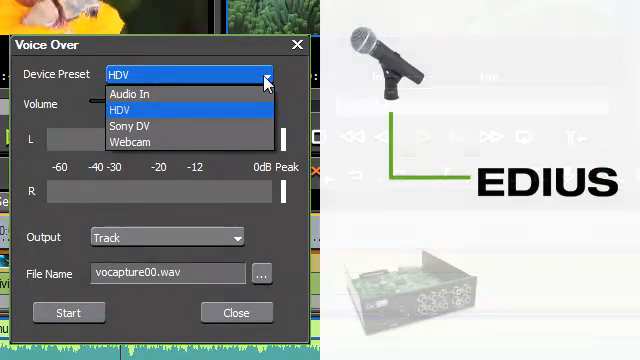
- Choose Audio In as the Voice Over recording device preset
left_click(132, 94)
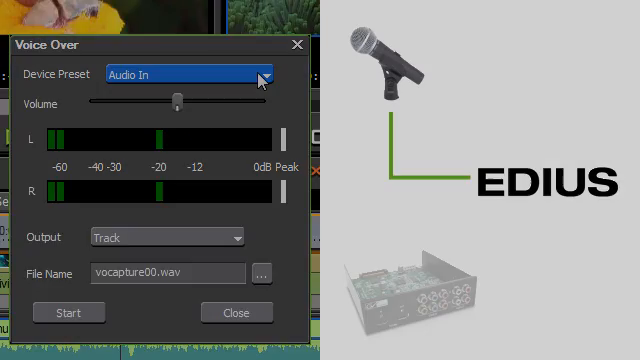
left_click(190, 74)
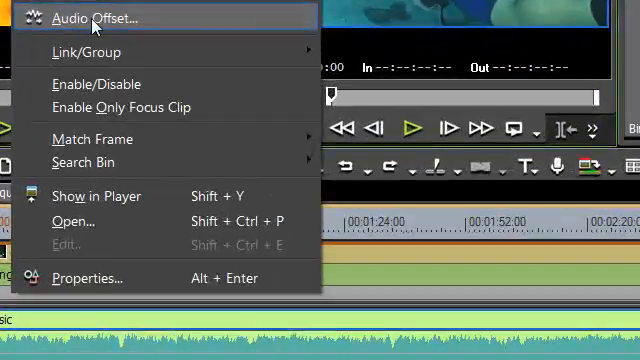
- Apply an Audio Offset delay of 500 samples (0.01134 s) to the music clip
left_click(98, 16)
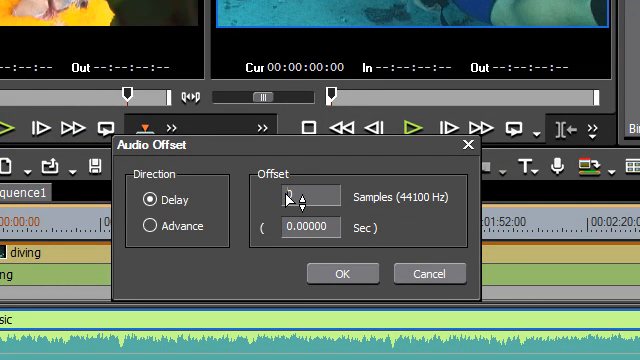
type("500")
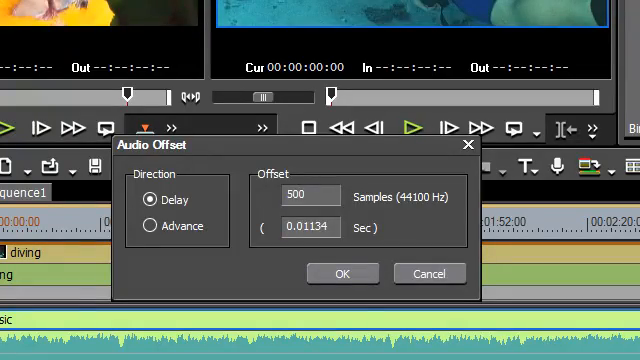
left_click(344, 272)
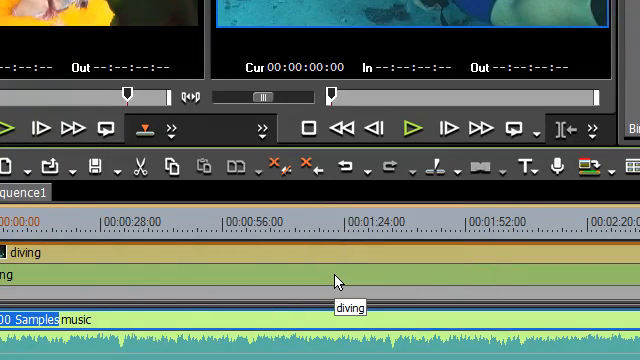